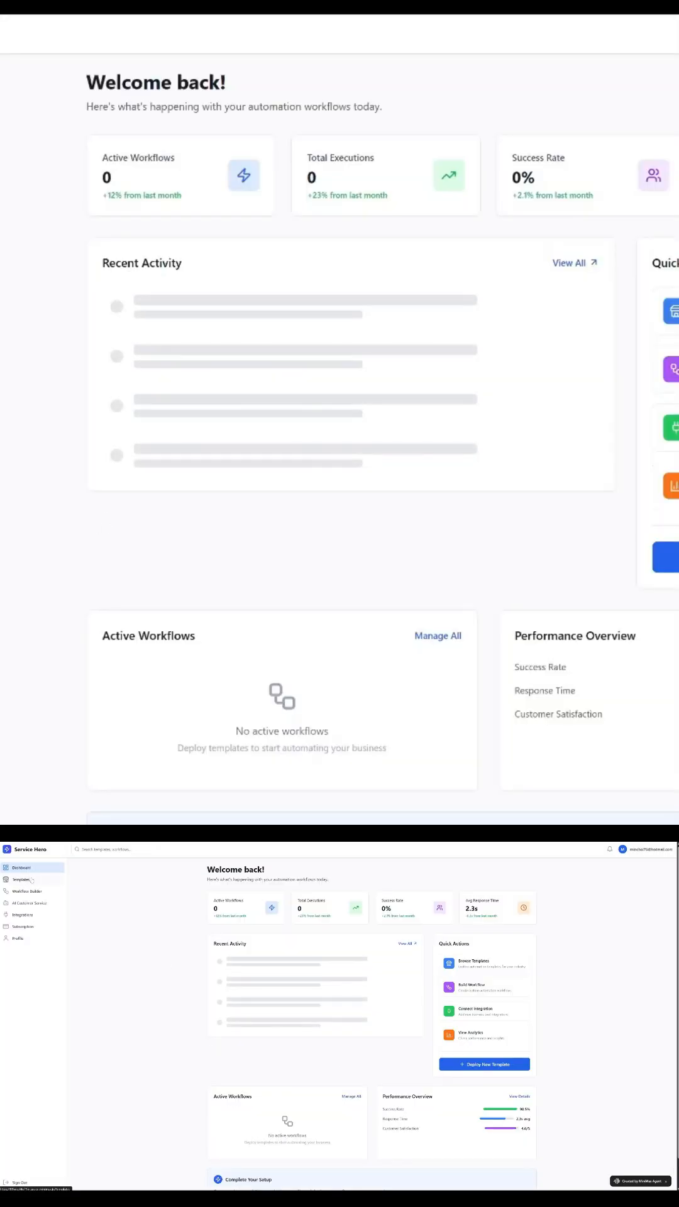
Tour the template marketplace, workflow builder, AI customer service page and integrations hub from the sidebar.
{"action": "left_click", "coordinate": [22, 879]}
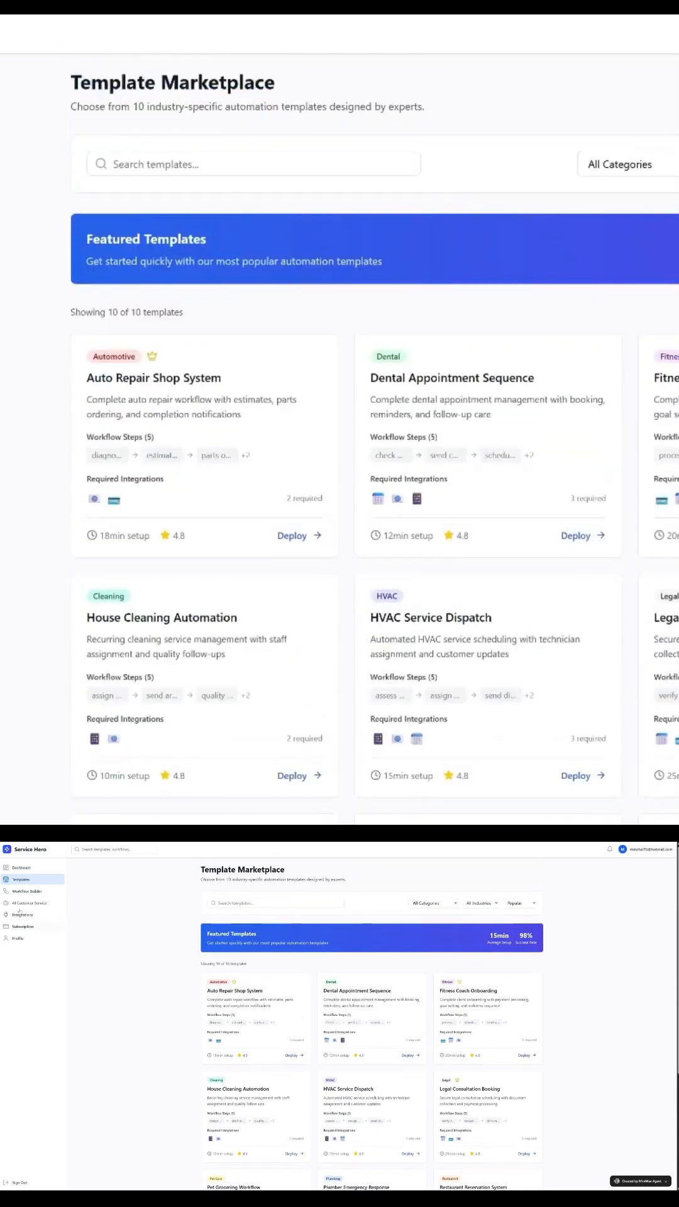
{"action": "left_click", "coordinate": [27, 891]}
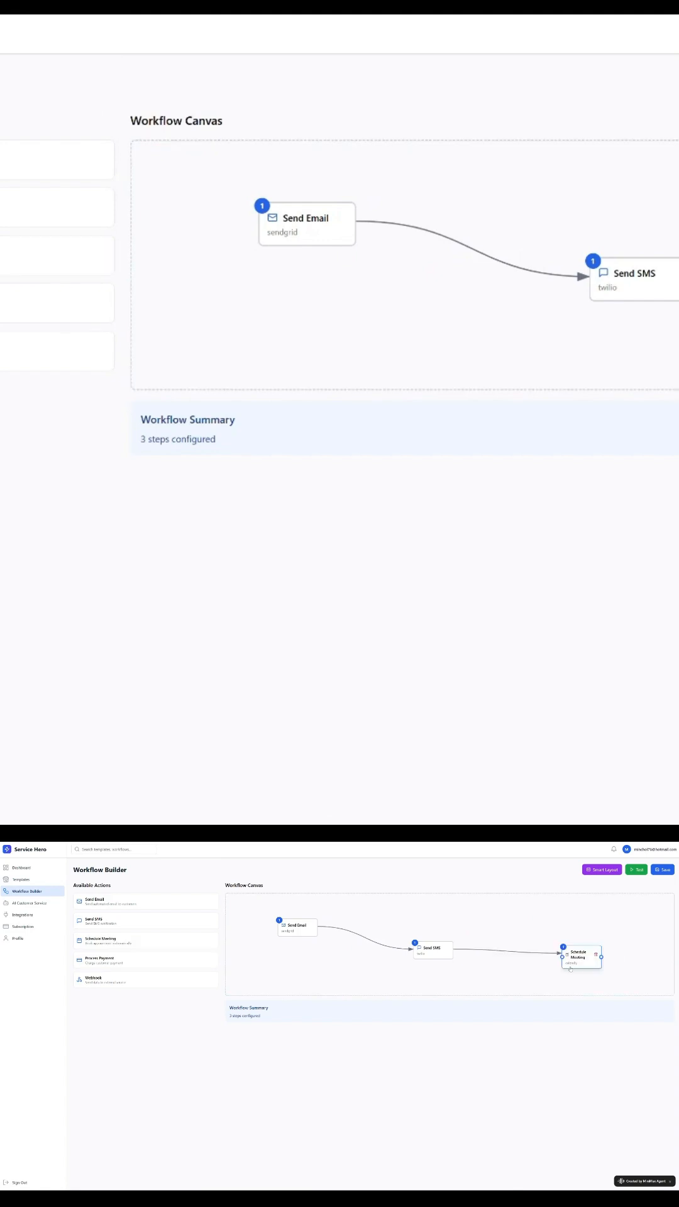
{"action": "left_click", "coordinate": [29, 903]}
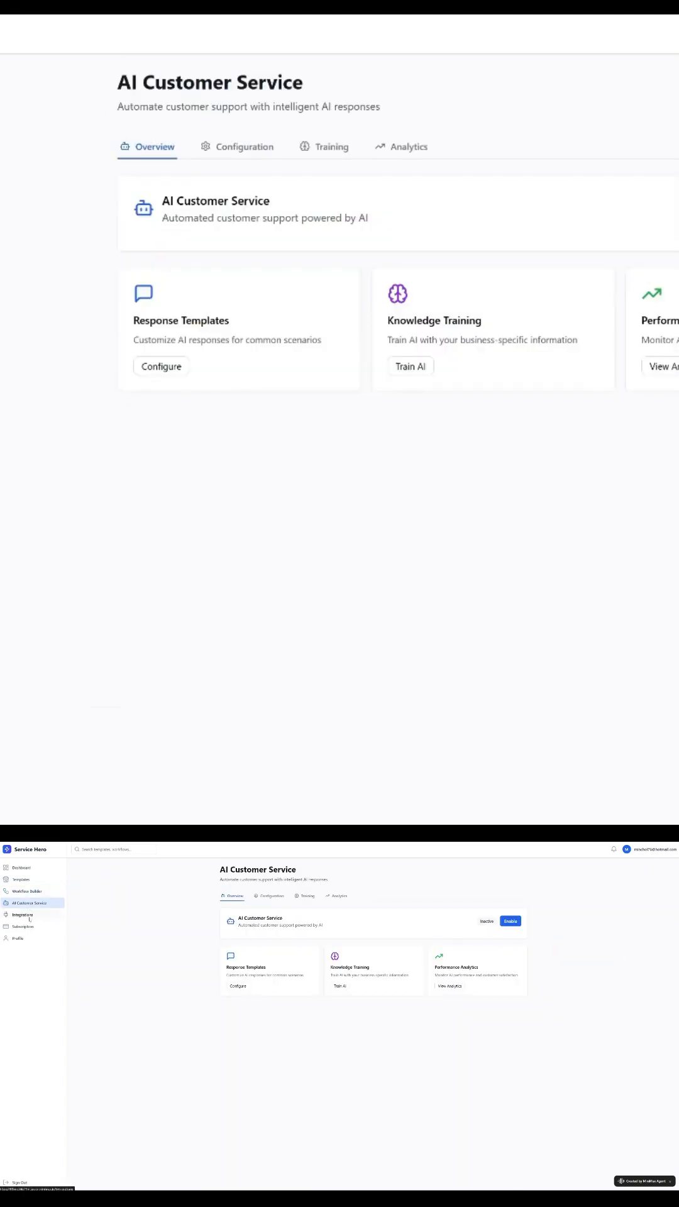
{"action": "left_click", "coordinate": [168, 488]}
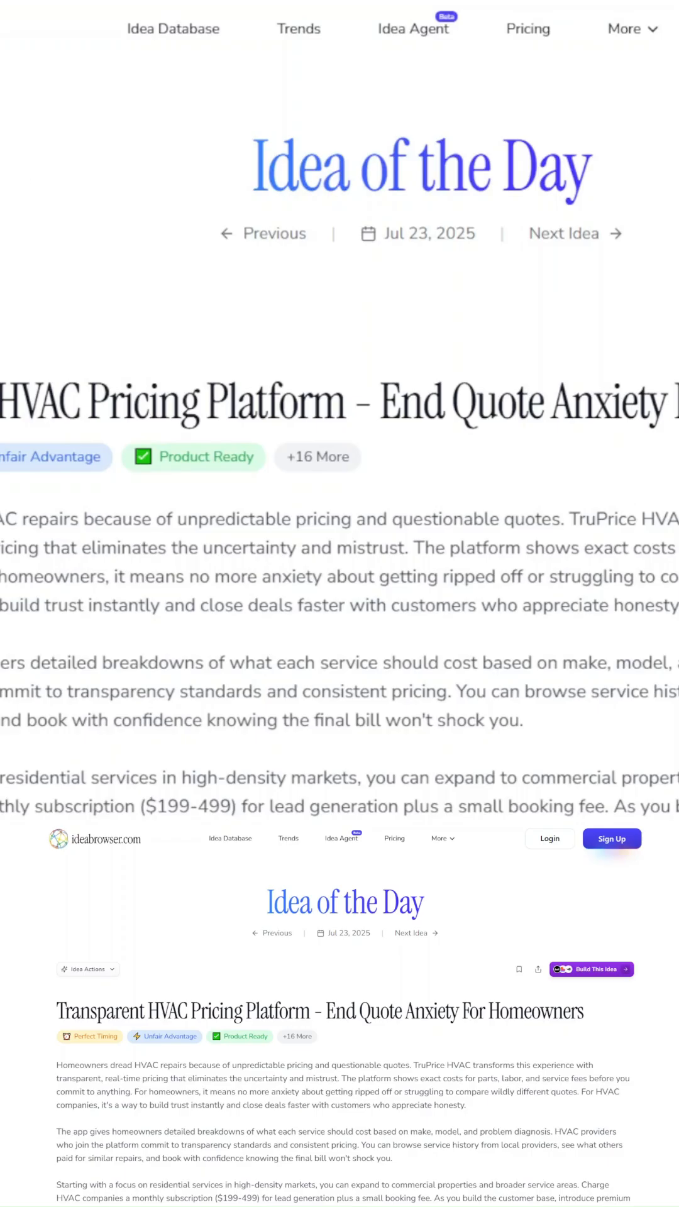
{"action": "scroll", "scroll_direction": "down", "scroll_amount": 3}
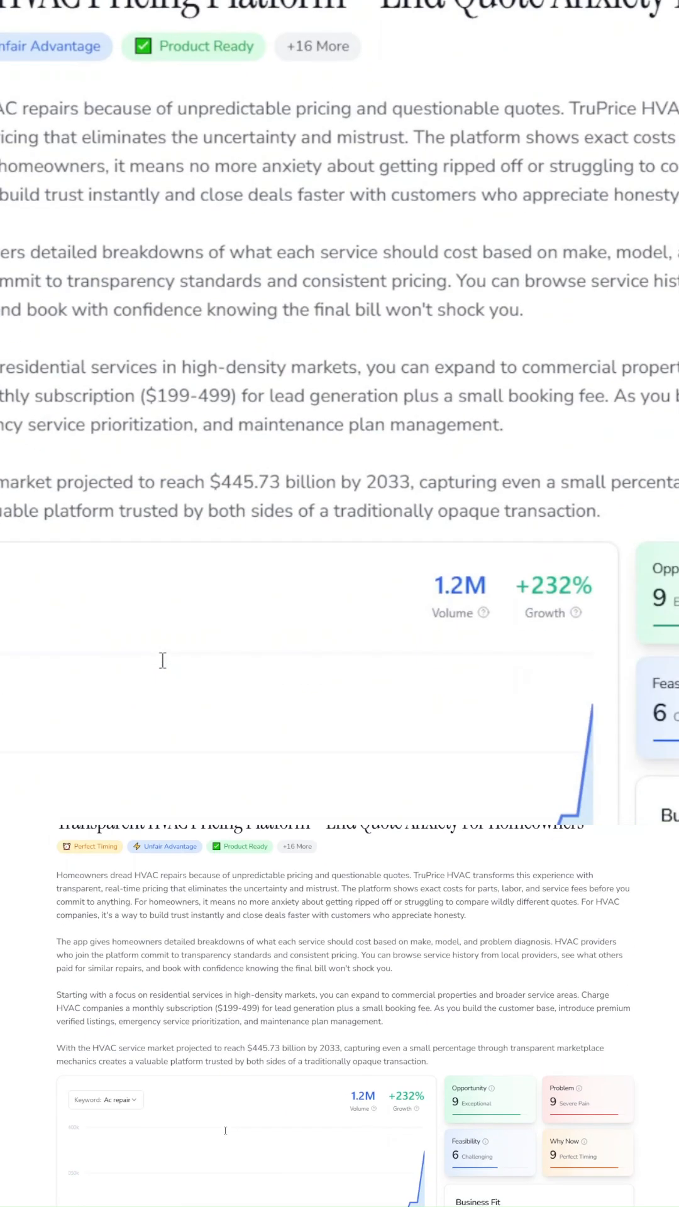
{"action": "scroll", "scroll_direction": "down", "scroll_amount": 3}
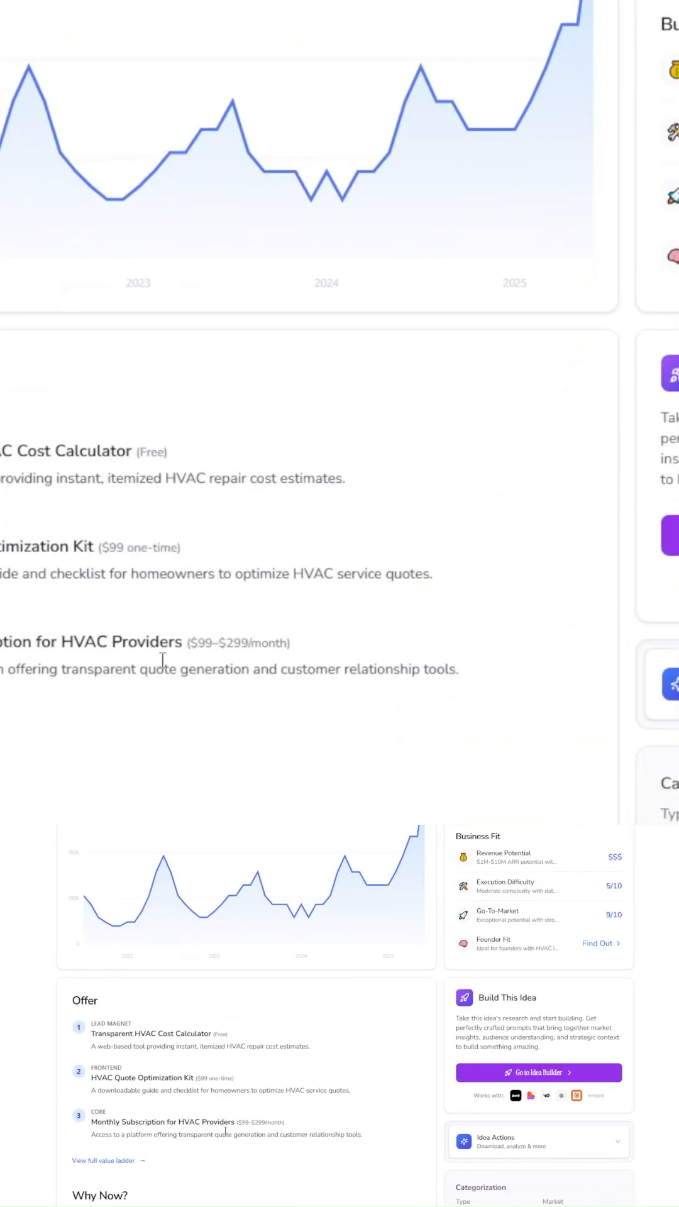
{"action": "scroll", "scroll_direction": "down", "scroll_amount": 3}
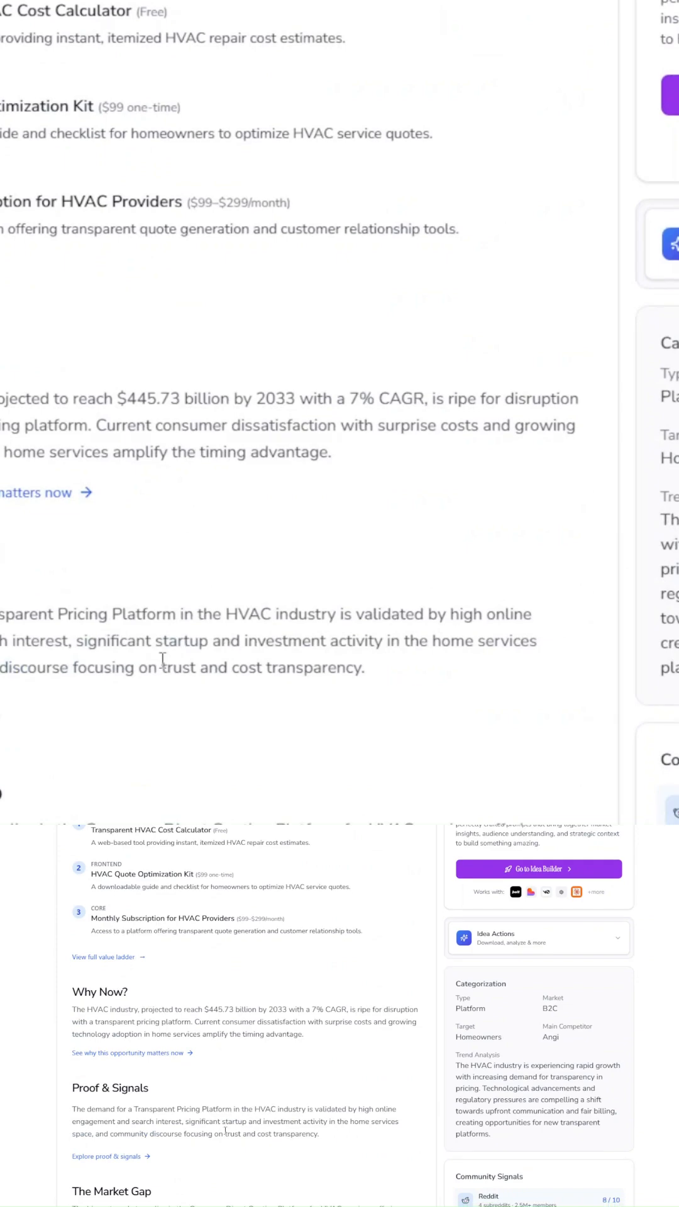
{"action": "scroll", "scroll_direction": "down", "scroll_amount": 3}
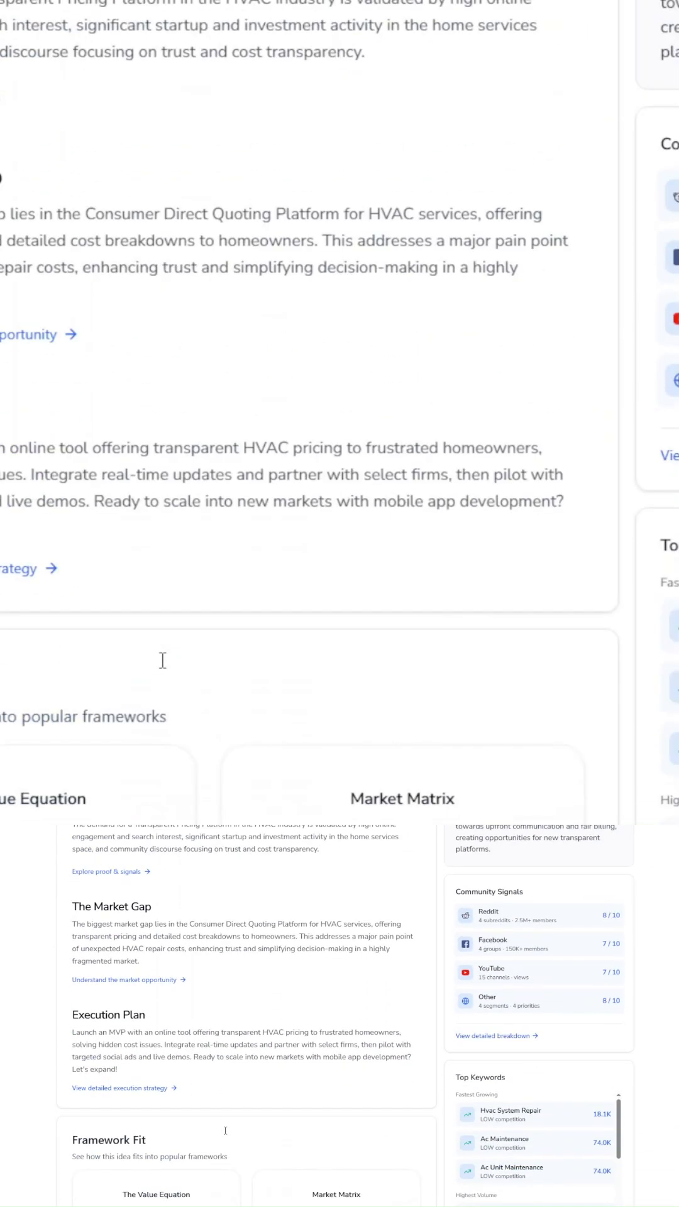
{"action": "scroll", "scroll_direction": "down", "scroll_amount": 3}
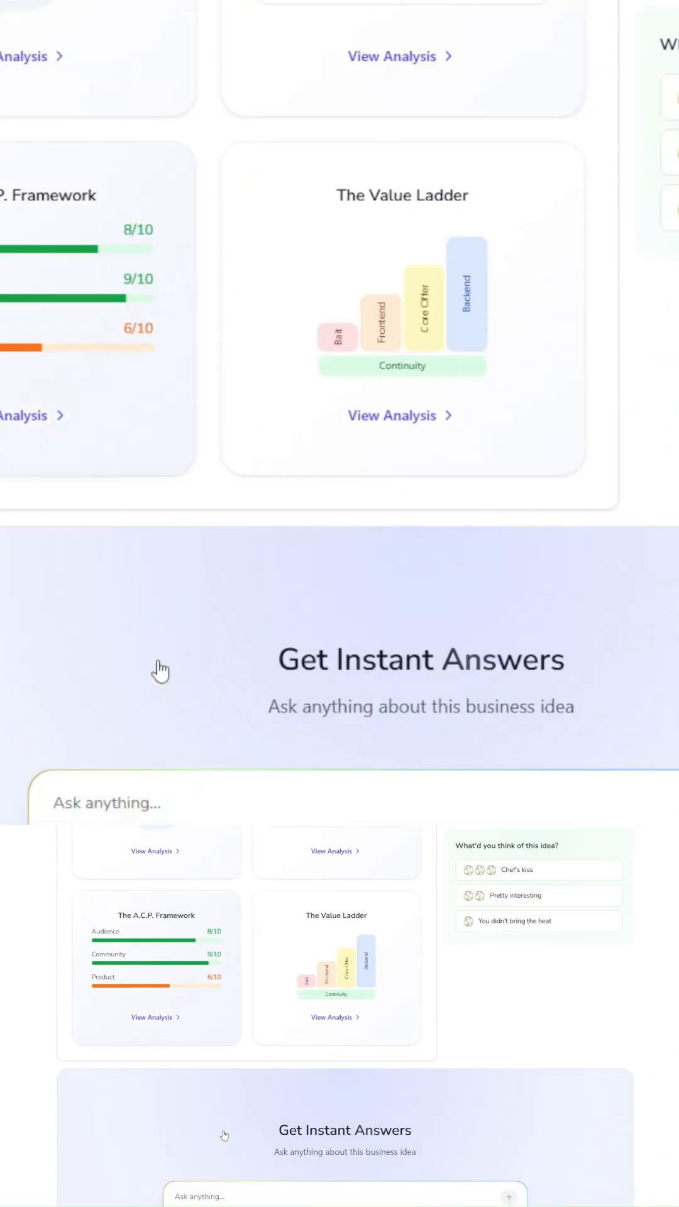
{"action": "scroll", "scroll_direction": "down", "scroll_amount": 3}
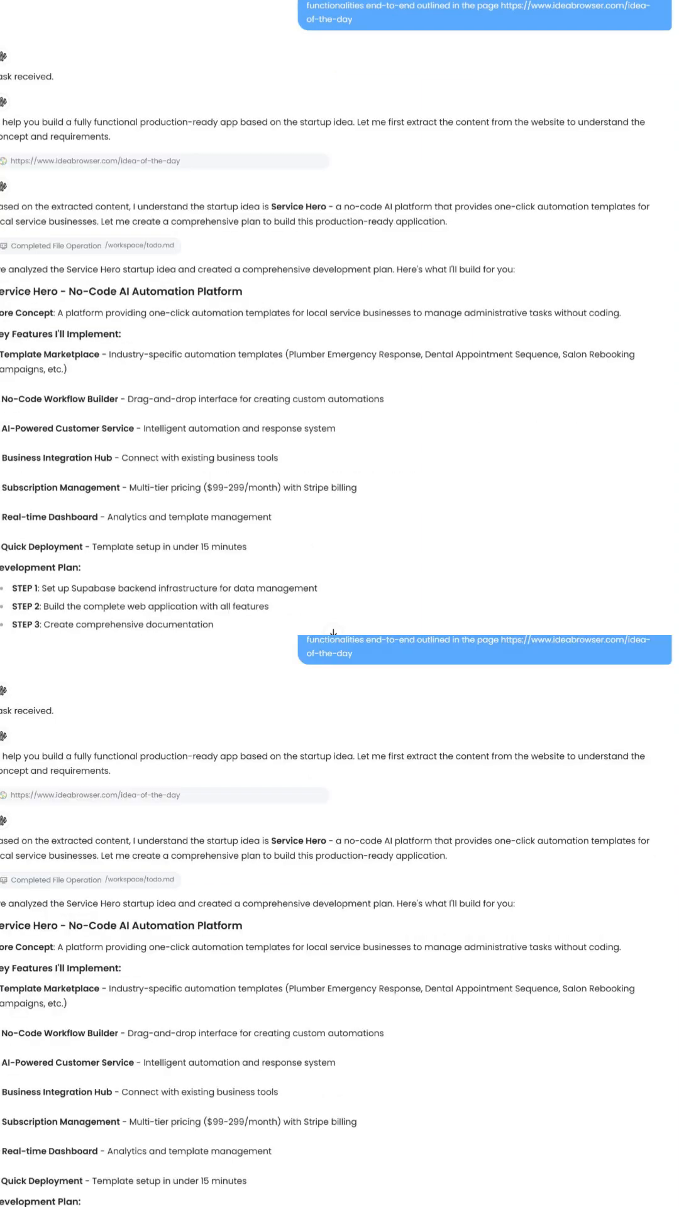
{"action": "scroll", "scroll_direction": "down", "scroll_amount": 3}
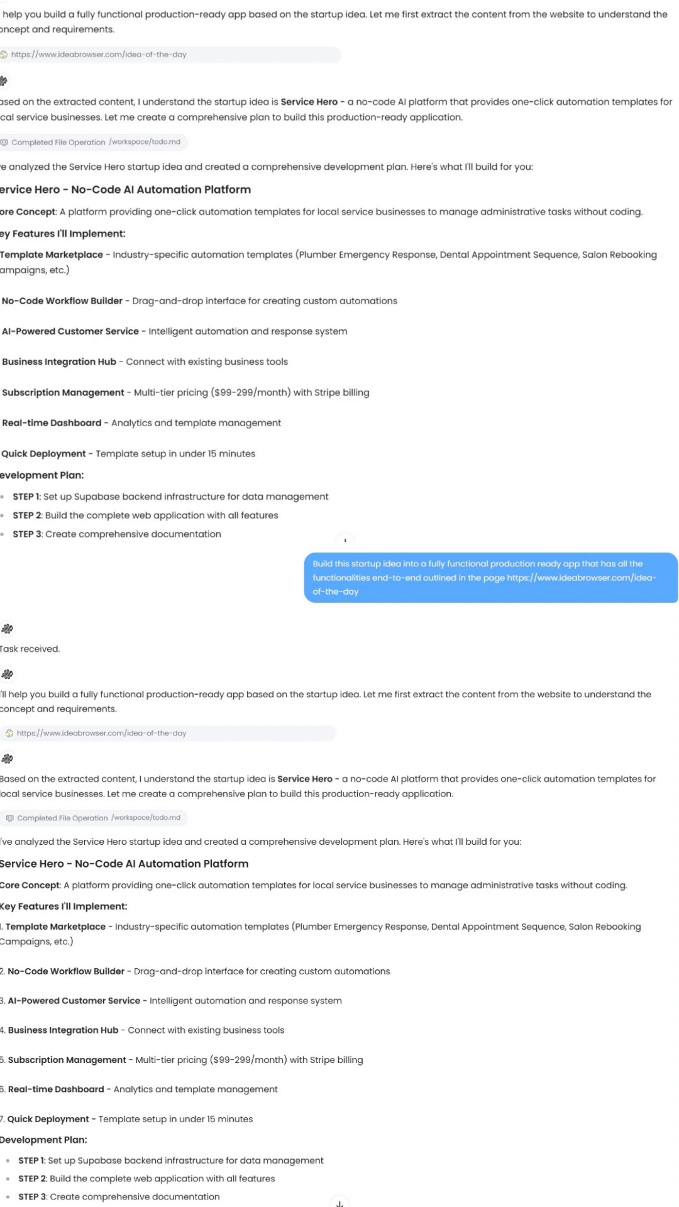
{"action": "scroll", "scroll_direction": "down", "scroll_amount": 3}
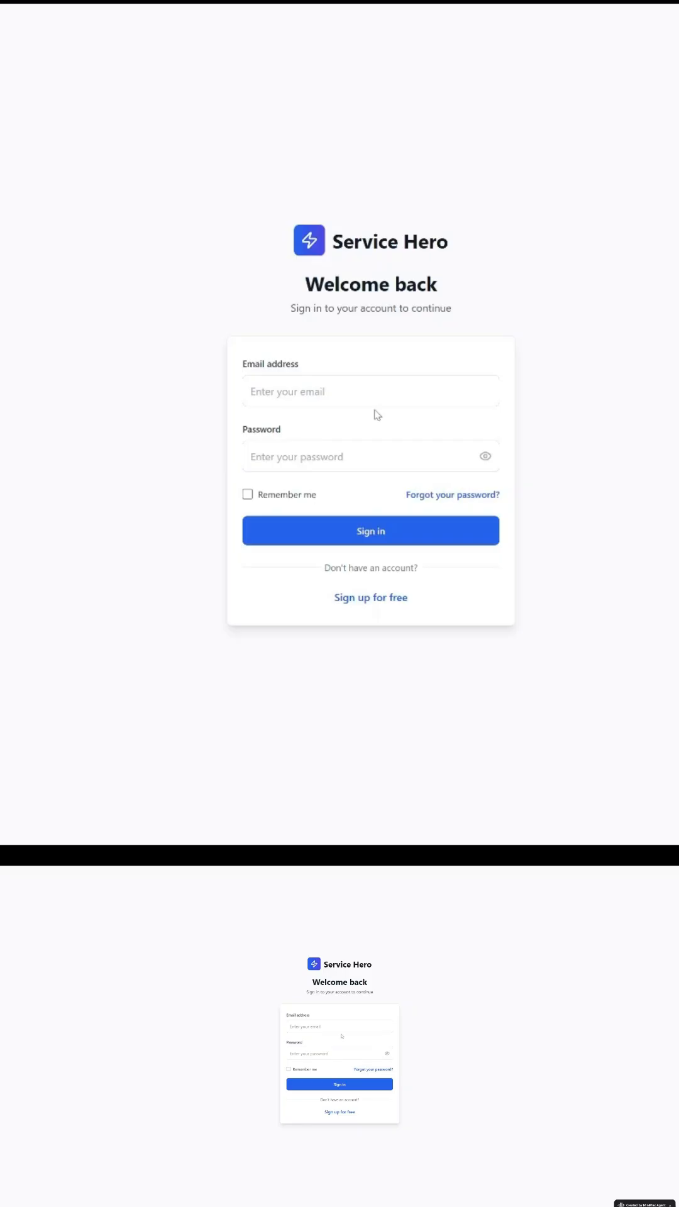
Sign in, then visit templates, workflow builder, AI customer service and the integrations hub with Twilio's connect form.
{"action": "left_click", "coordinate": [370, 531]}
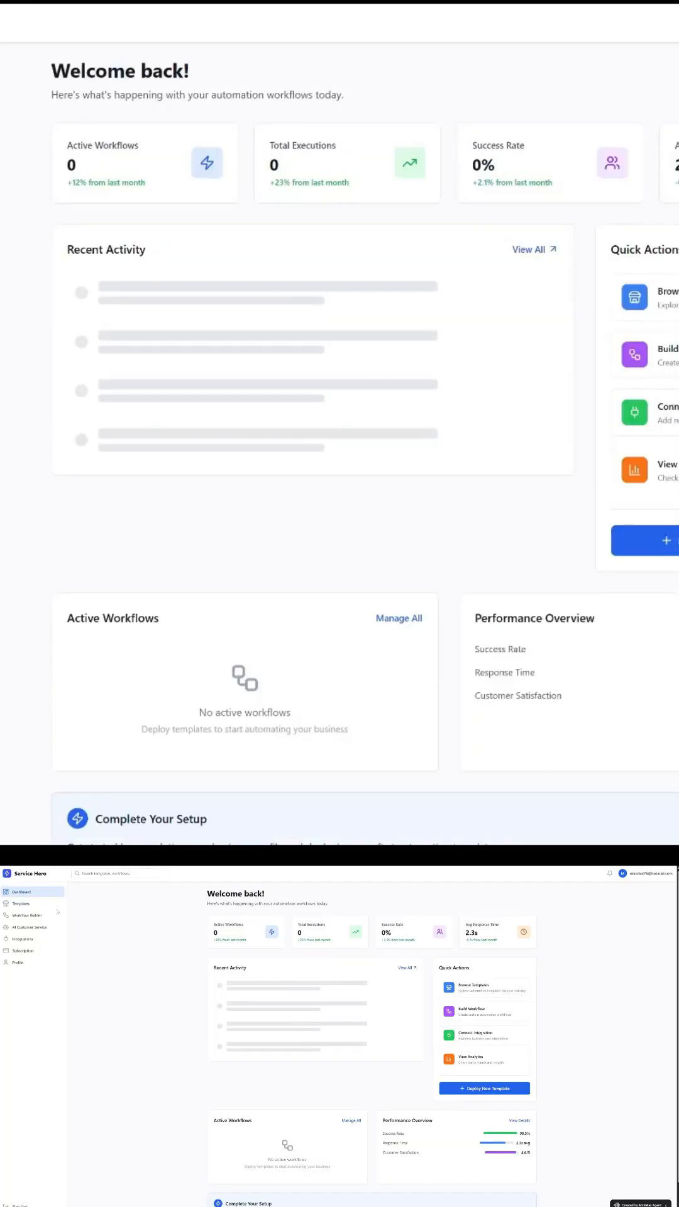
{"action": "left_click", "coordinate": [22, 904]}
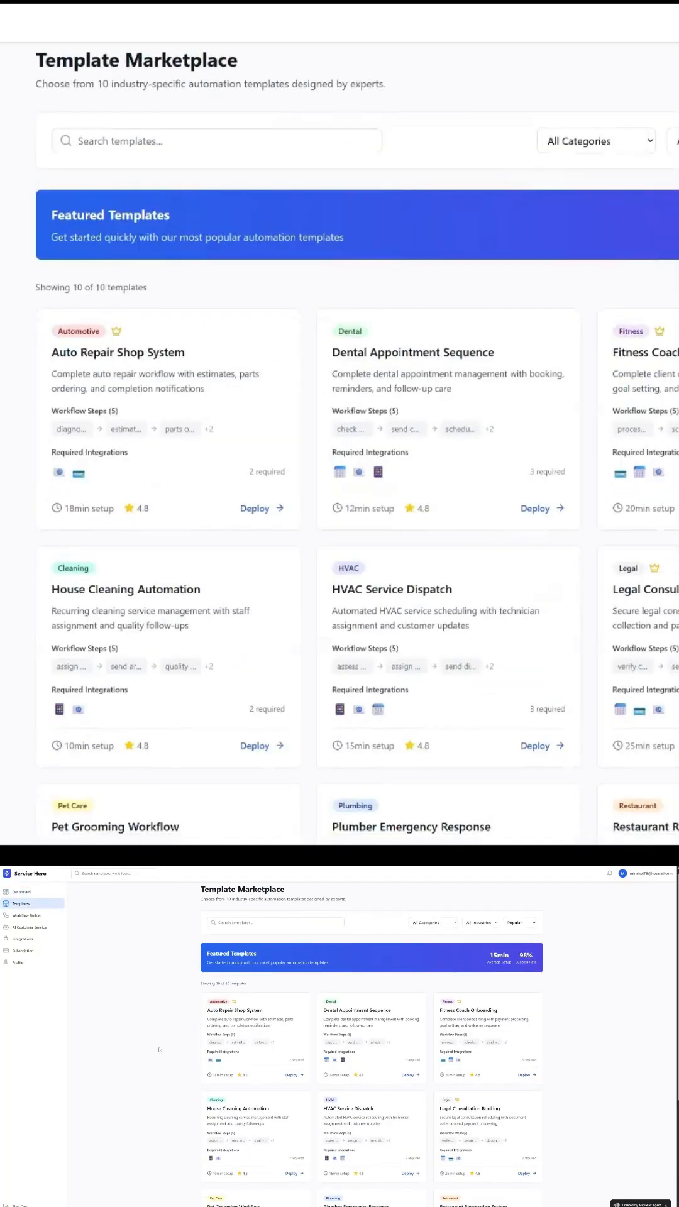
{"action": "left_click", "coordinate": [28, 916]}
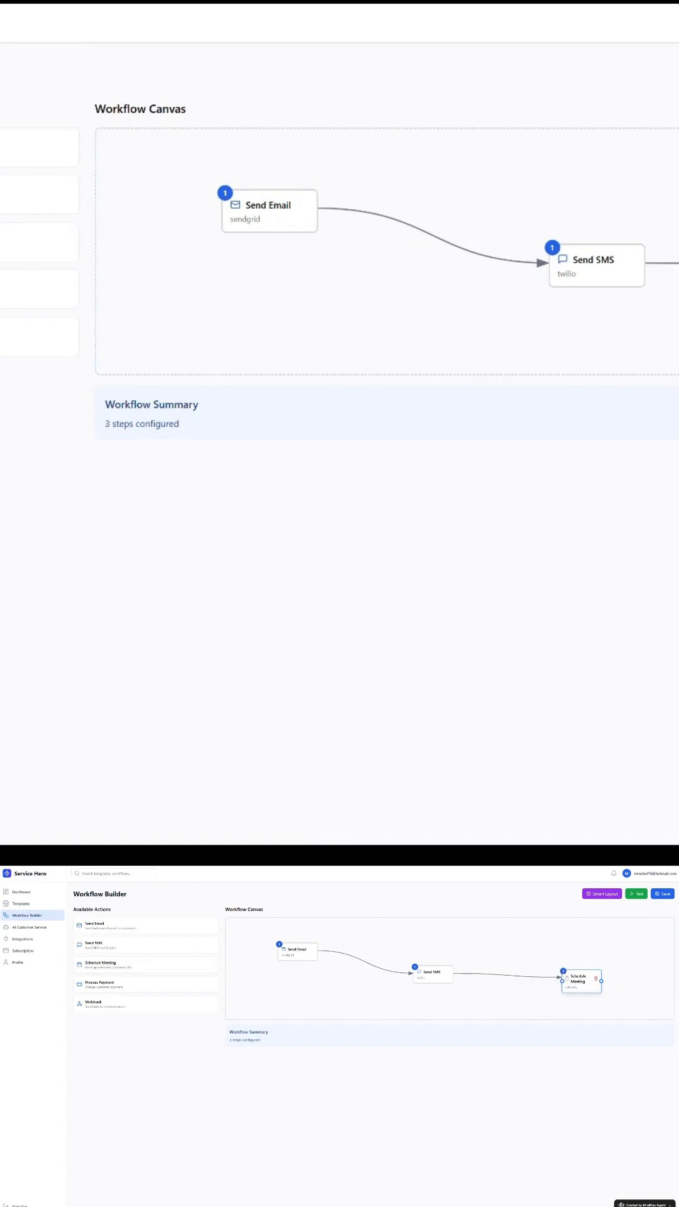
{"action": "left_click", "coordinate": [27, 927]}
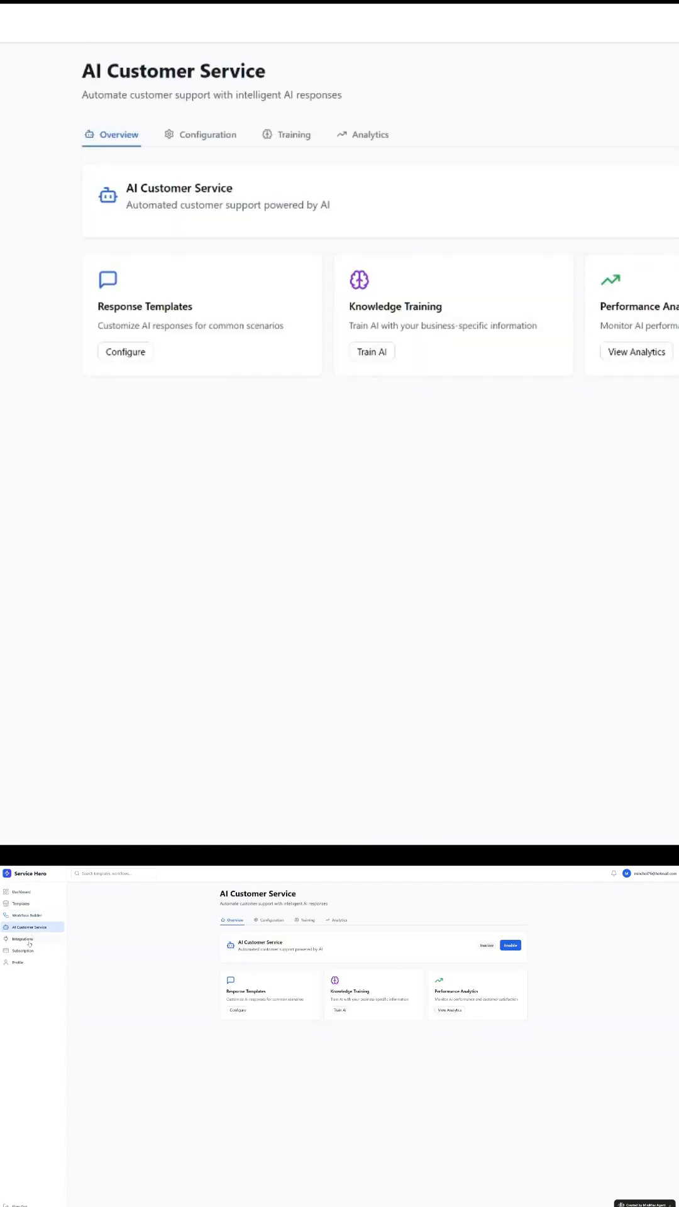
{"action": "left_click", "coordinate": [132, 472]}
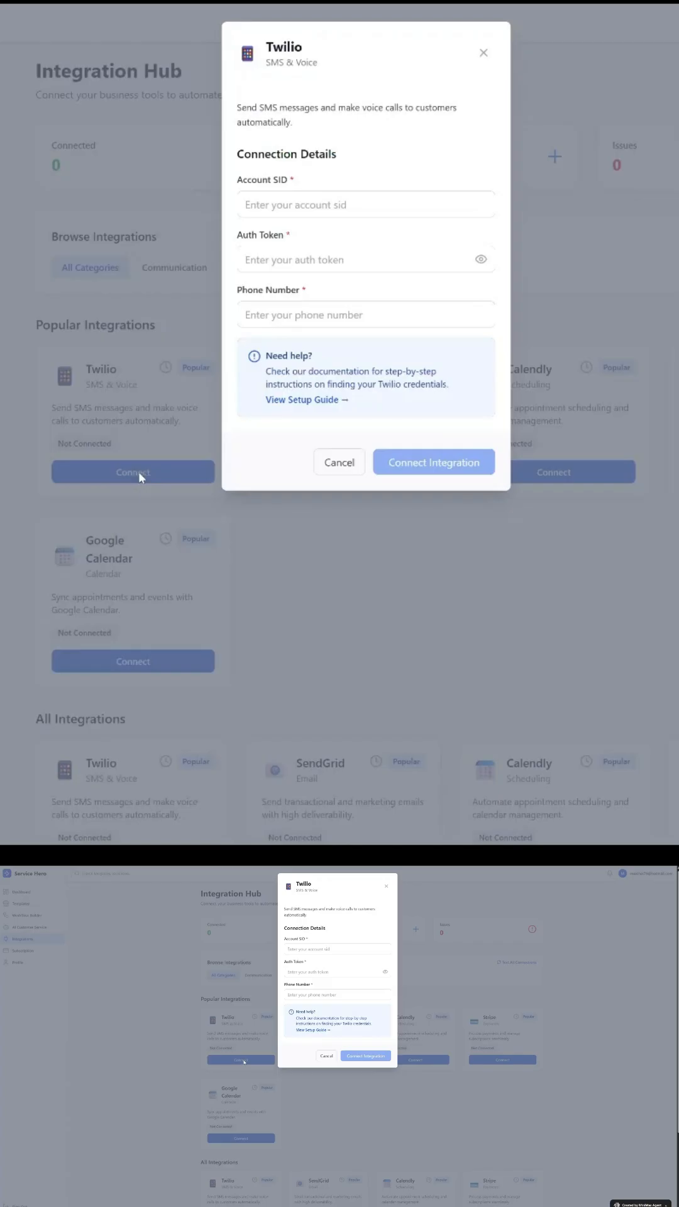